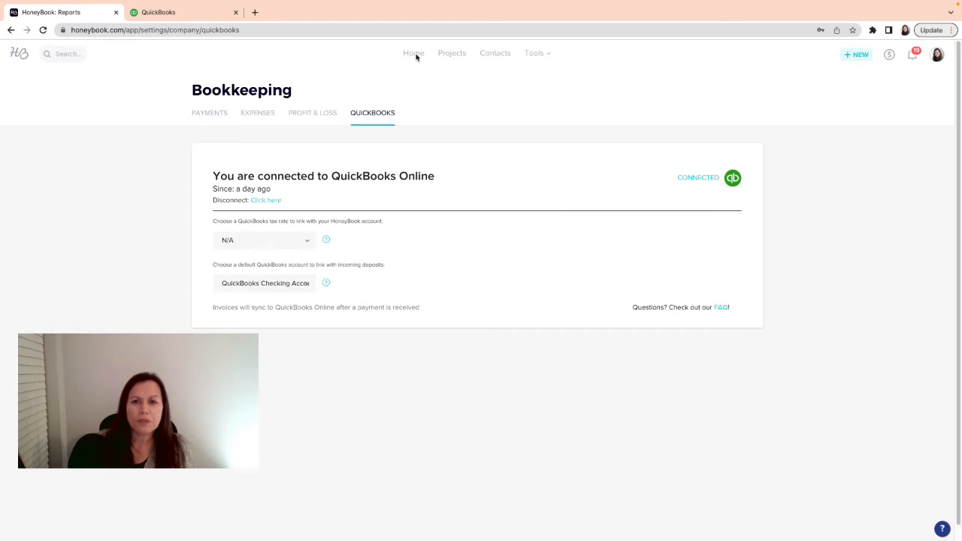
Step: Go to the Home dashboard and open the profile avatar's account menu
left_click(414, 53)
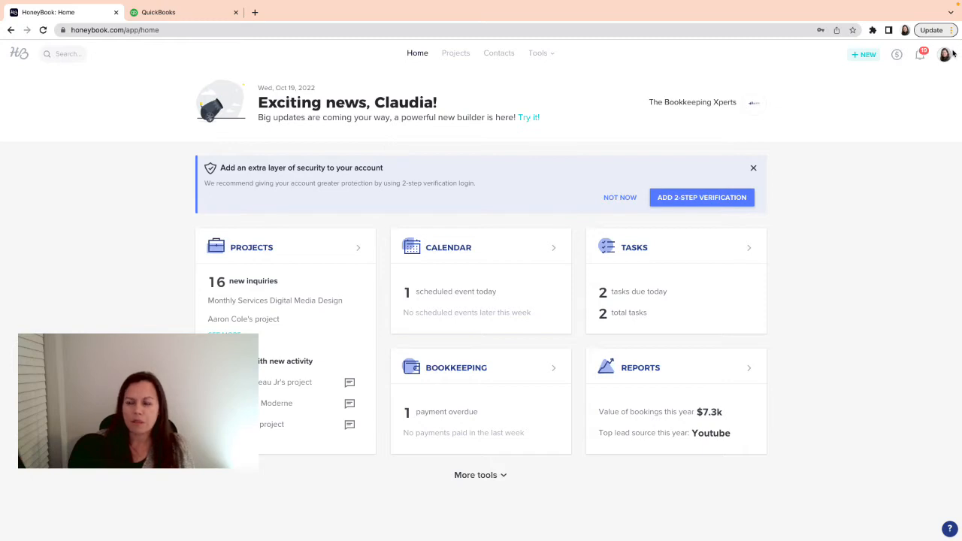
left_click(946, 54)
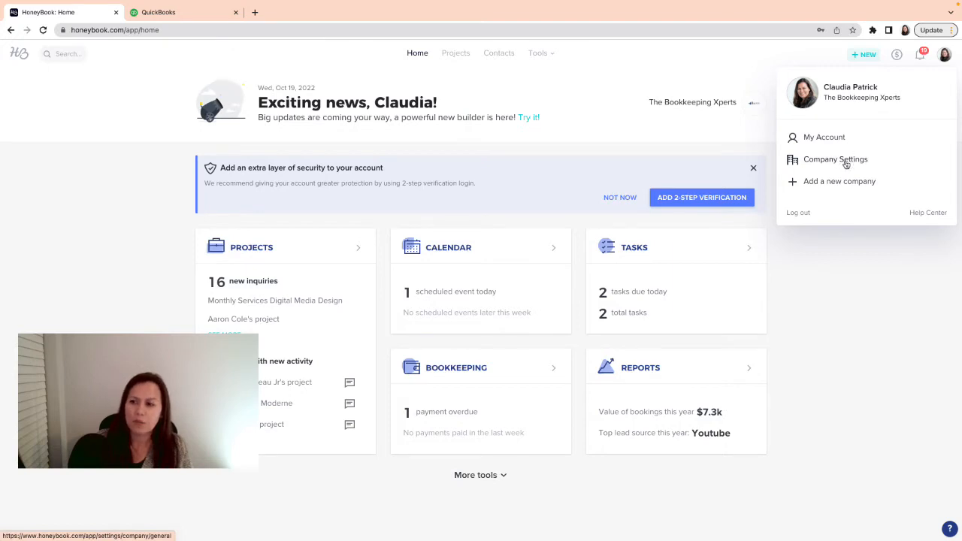
Step: Check Company Settings > Integrations for QuickBooks, then open the Tools menu
left_click(835, 158)
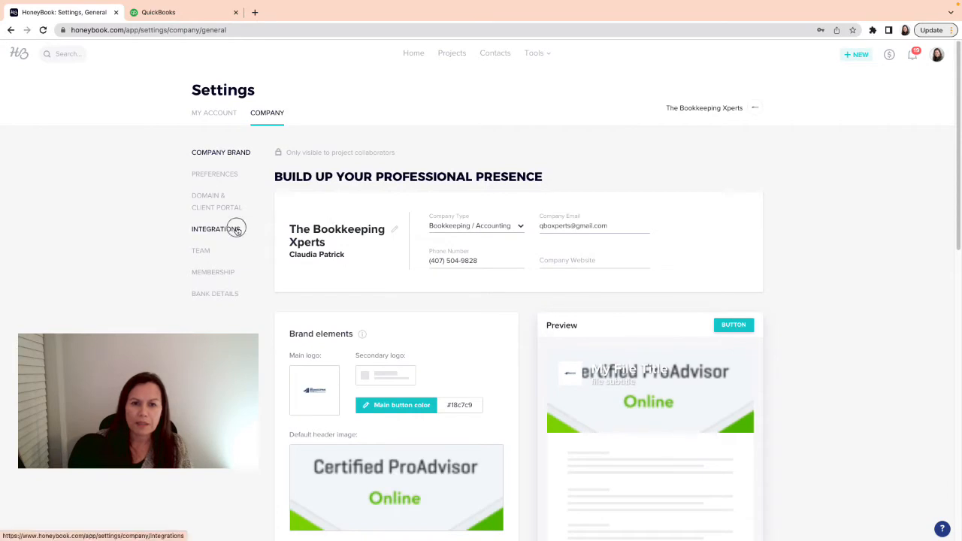
left_click(216, 229)
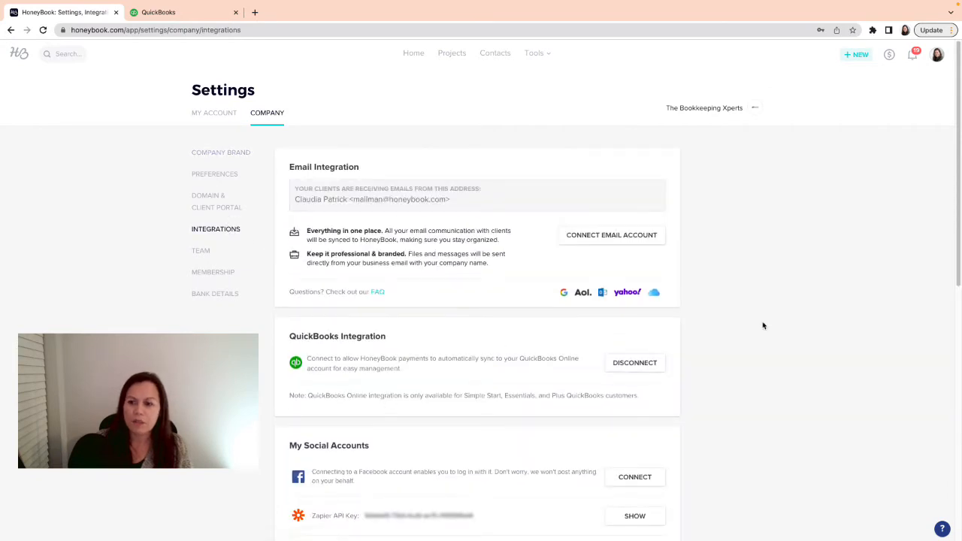
mouse_move(712, 339)
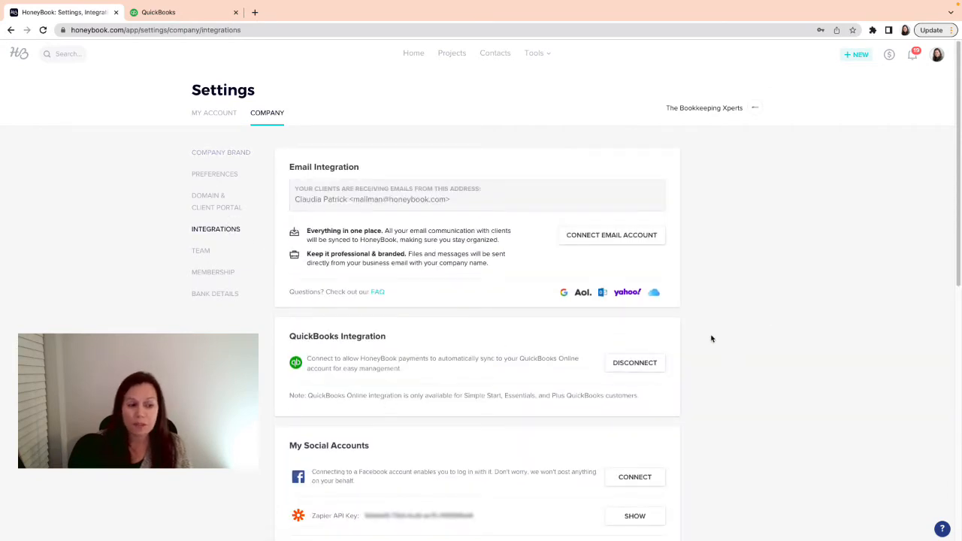
left_click(857, 54)
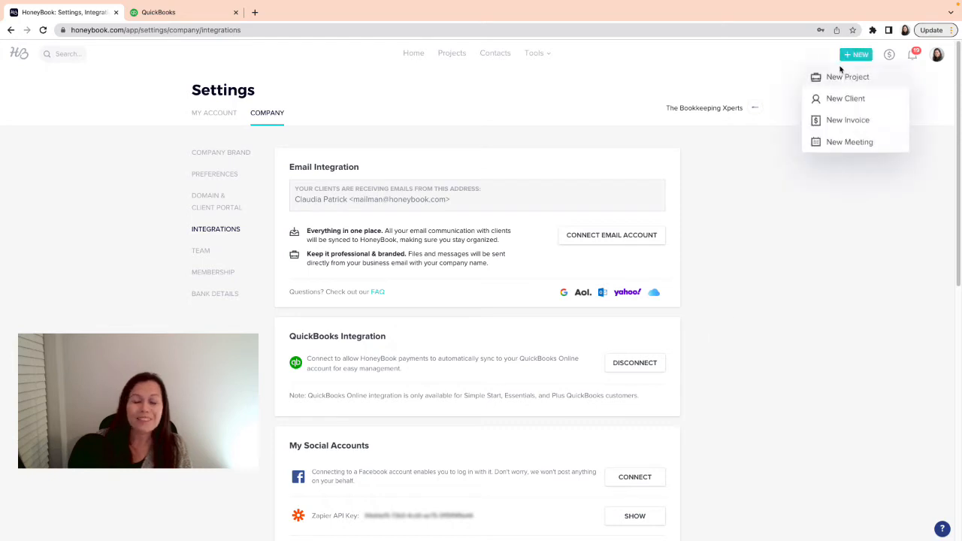
left_click(877, 233)
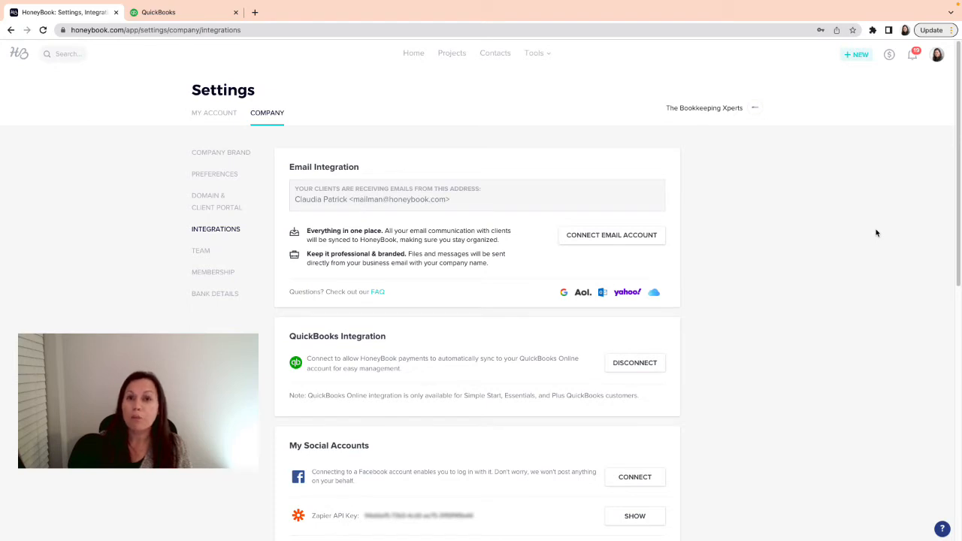
mouse_move(912, 194)
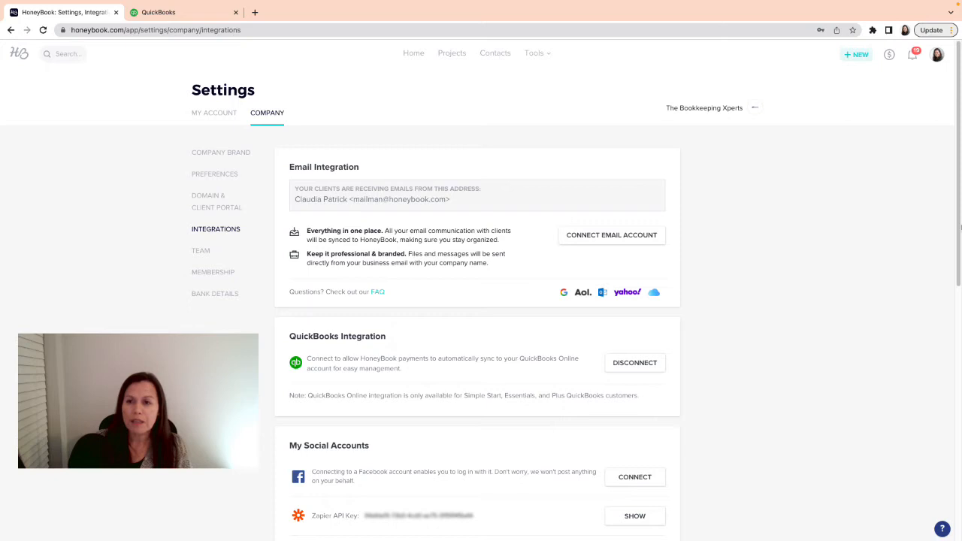
mouse_move(461, 128)
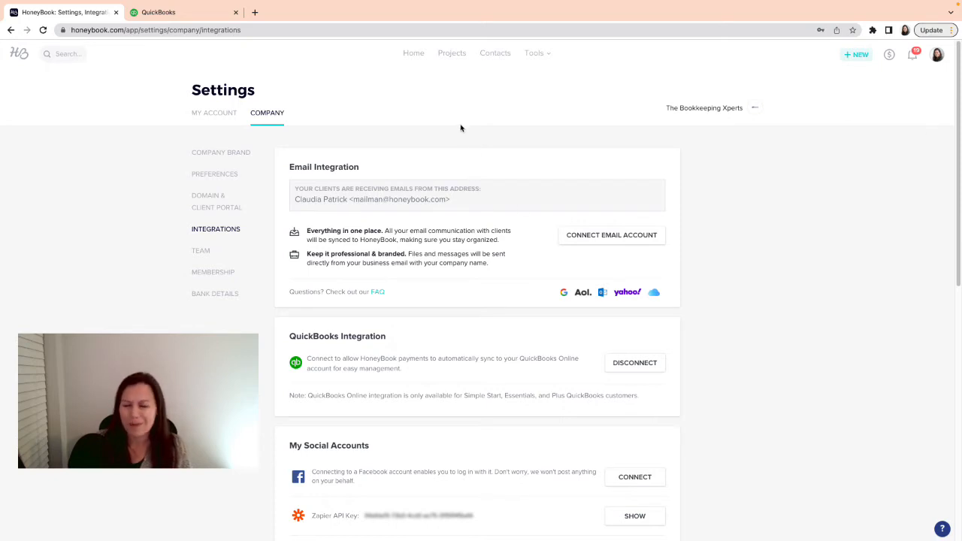
mouse_move(573, 53)
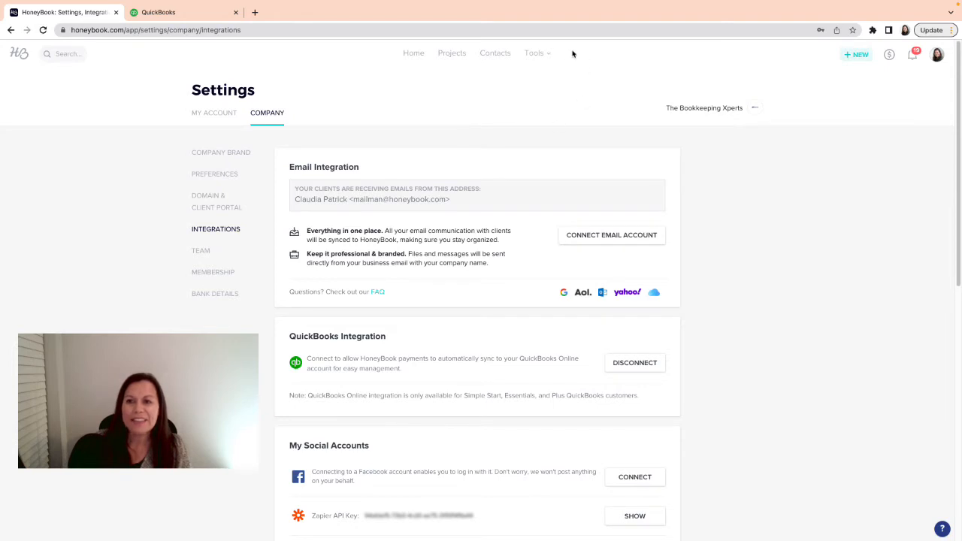
left_click(535, 52)
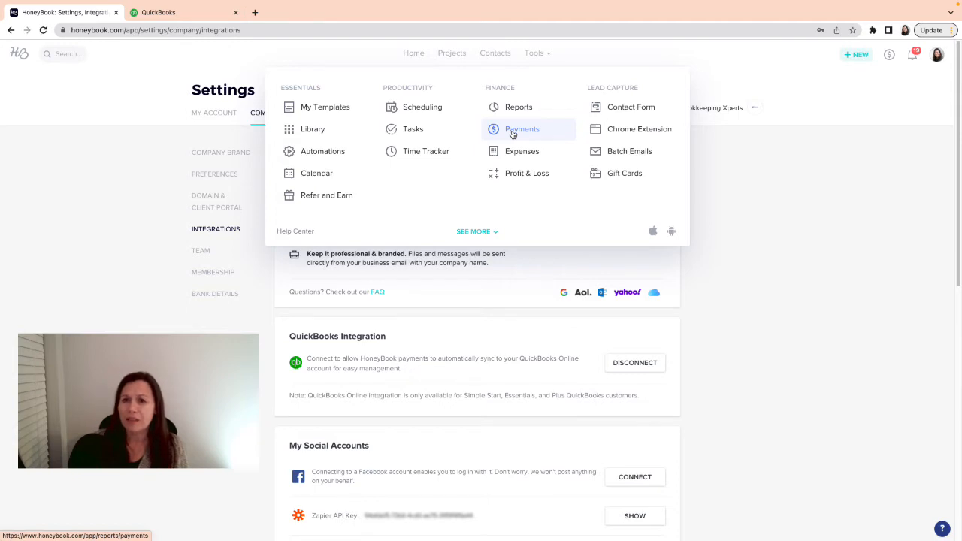
Step: Open Finance > Payments, then the QUICKBOOKS tab on the Bookkeeping page
left_click(523, 129)
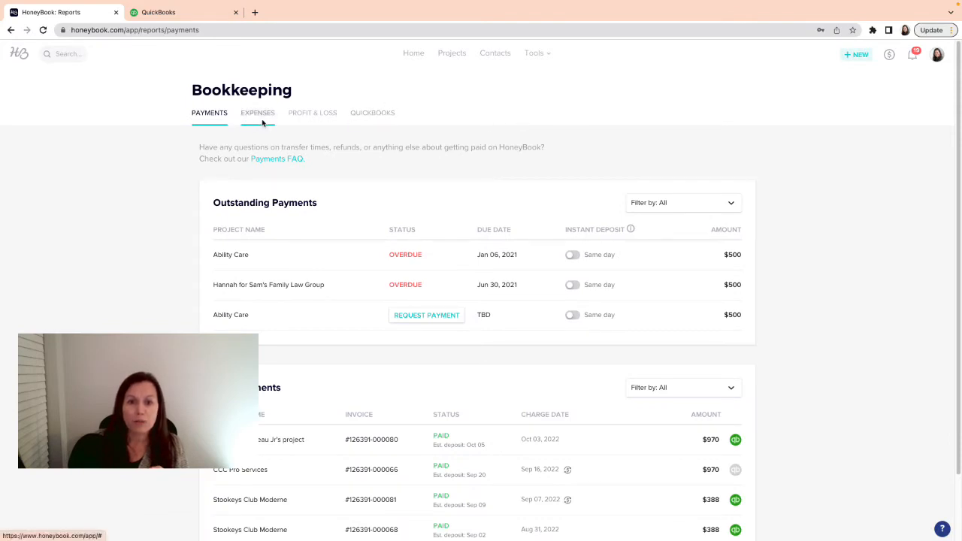
mouse_move(312, 117)
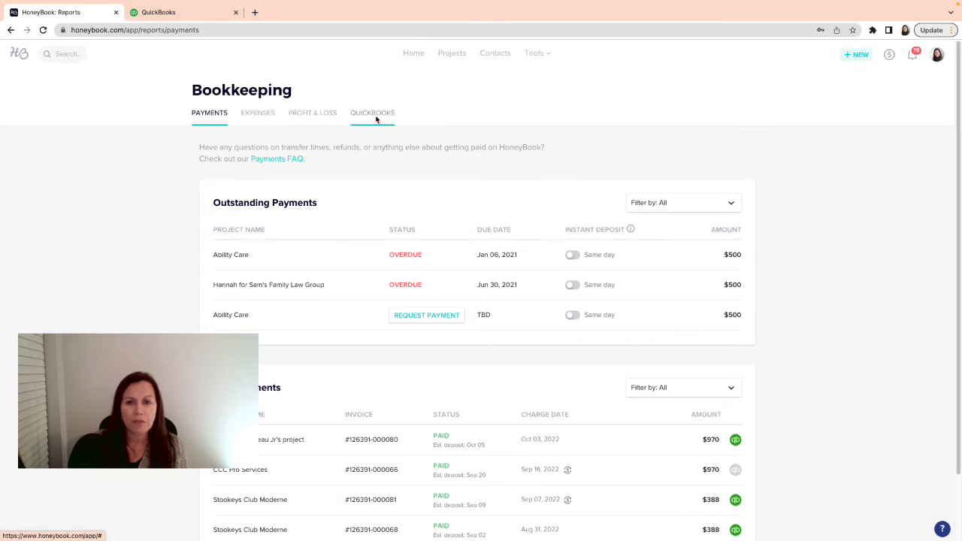
left_click(372, 112)
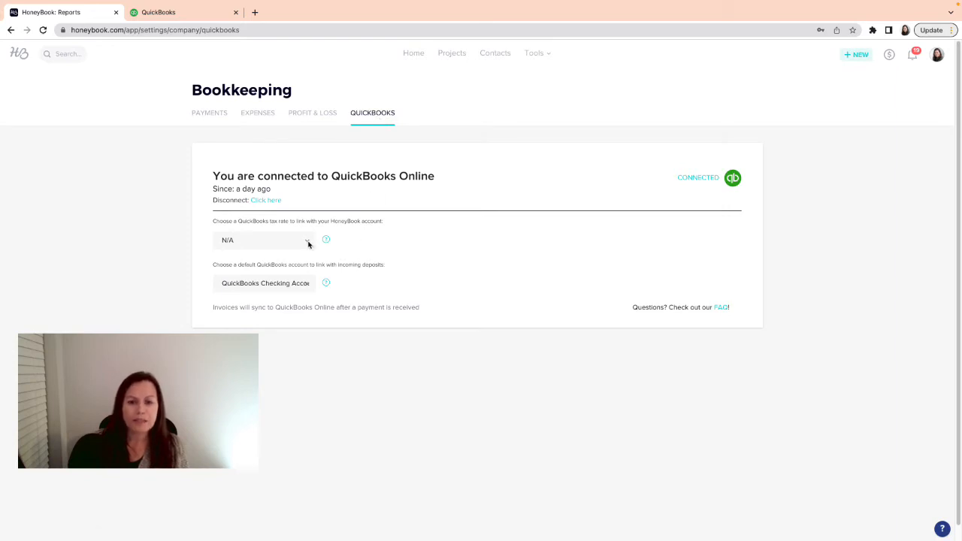
left_click(263, 239)
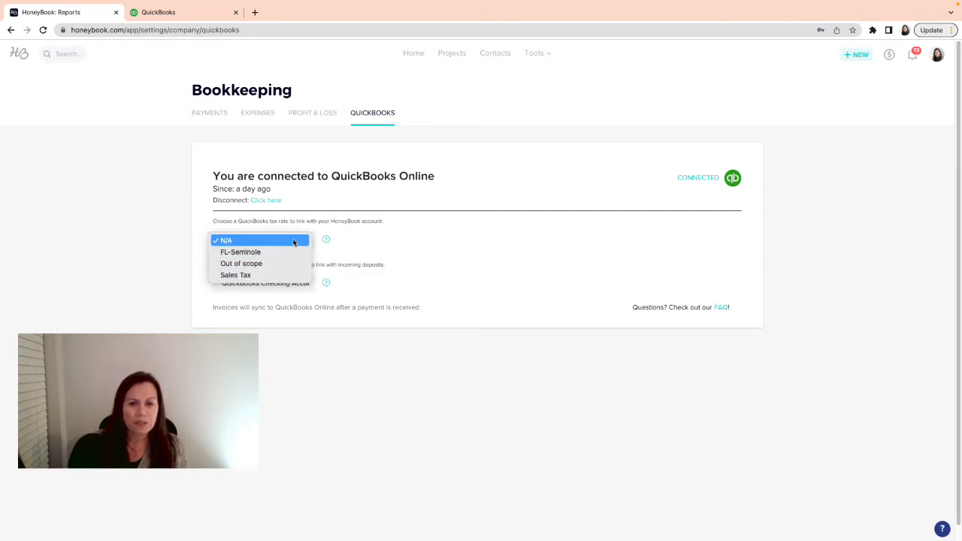
mouse_move(284, 248)
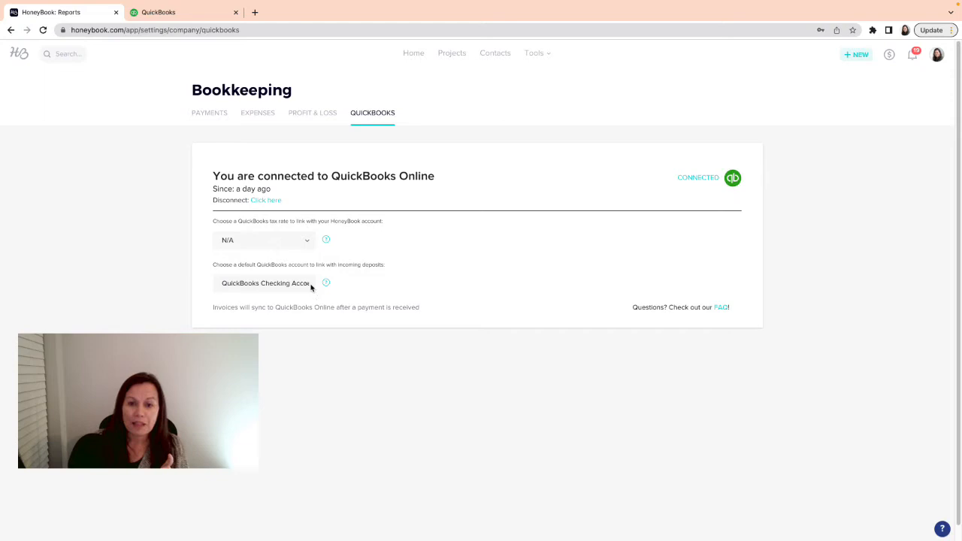
left_click(265, 283)
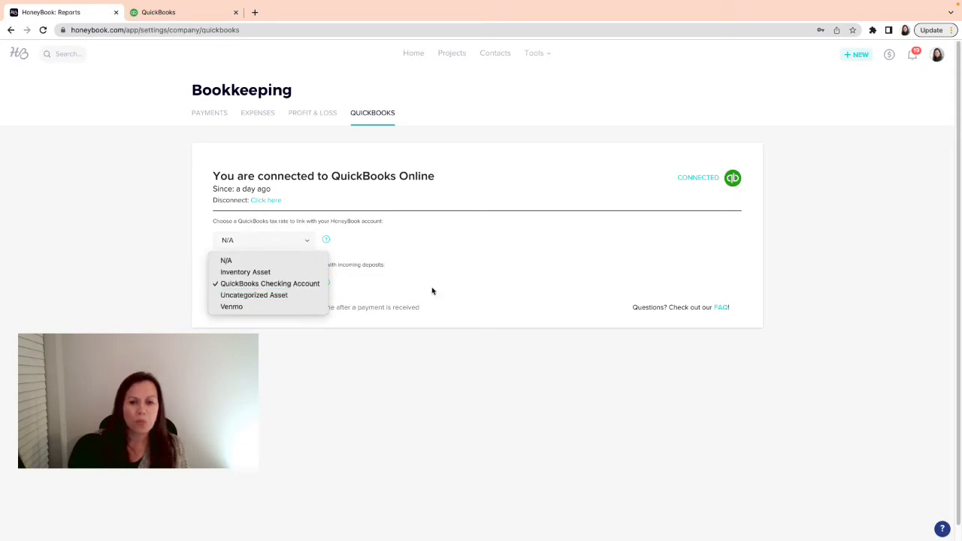
left_click(270, 284)
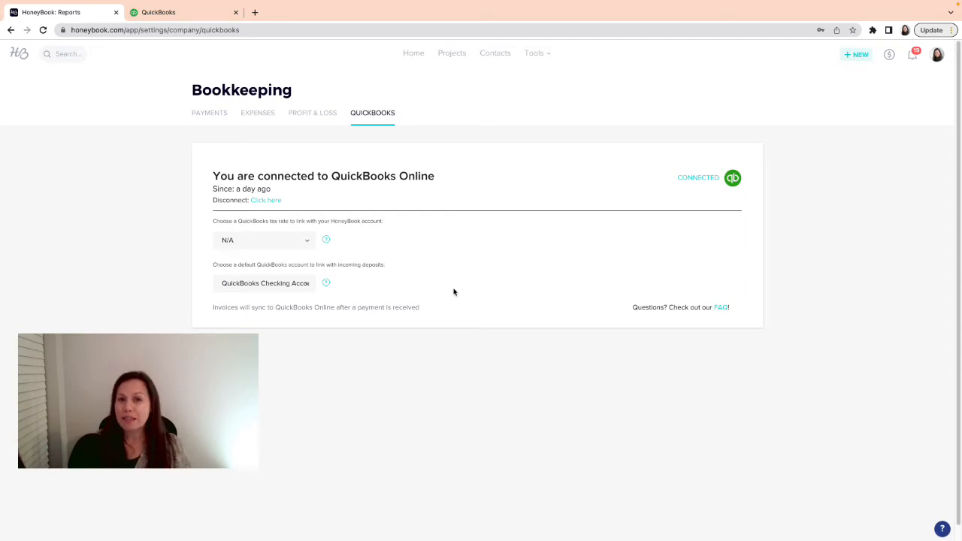
mouse_move(454, 248)
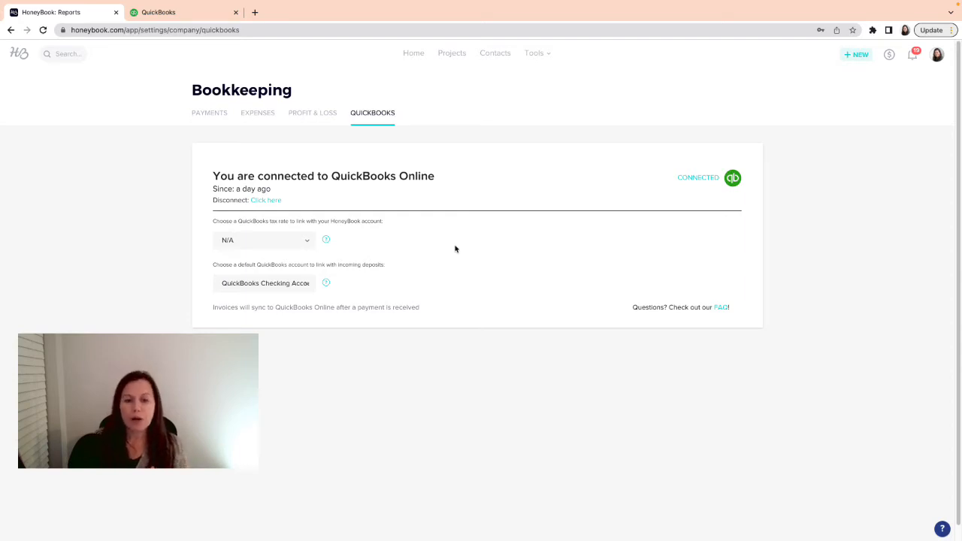
left_click(185, 12)
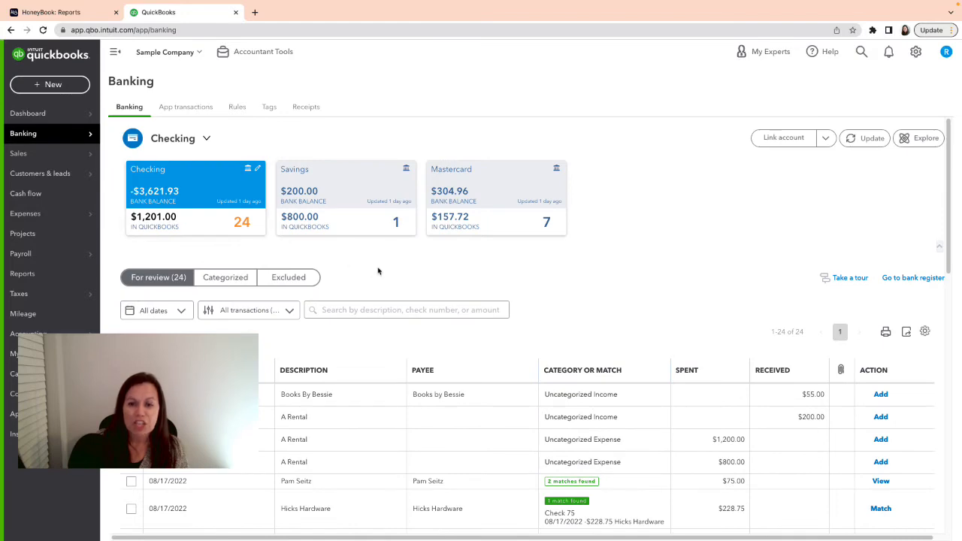
Step: Scroll the For review list and expand the 08/16/2022 $408.00 deposit's Find match panel
scroll("down", 3)
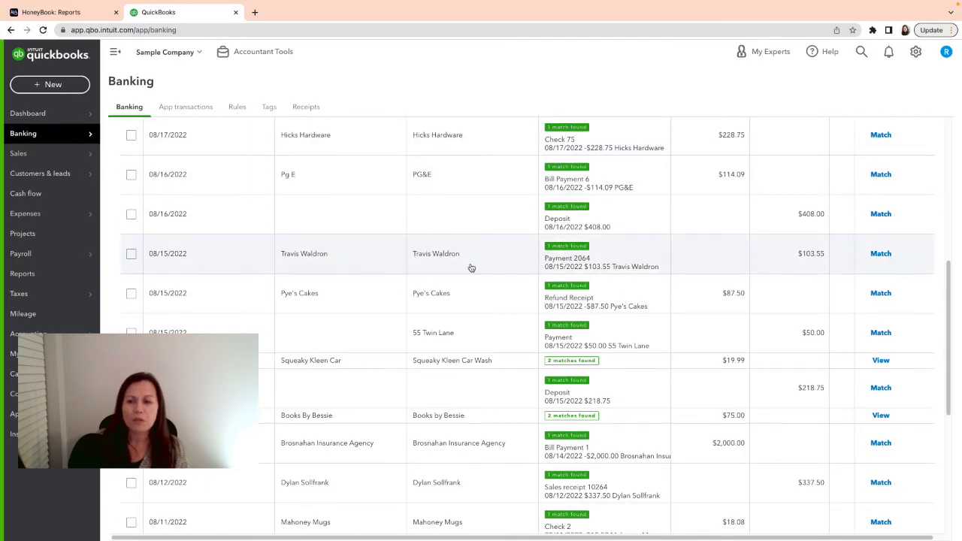
scroll("down", 3)
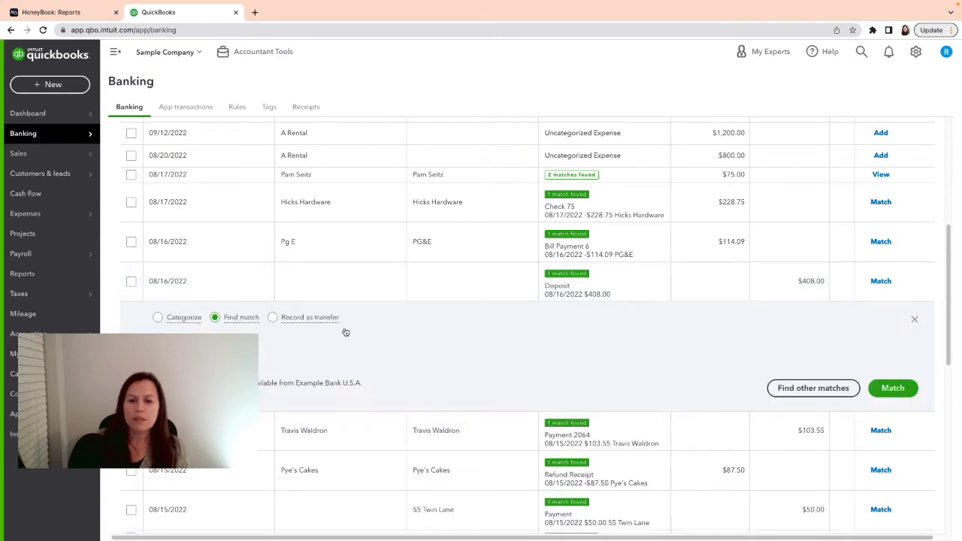
left_click(893, 388)
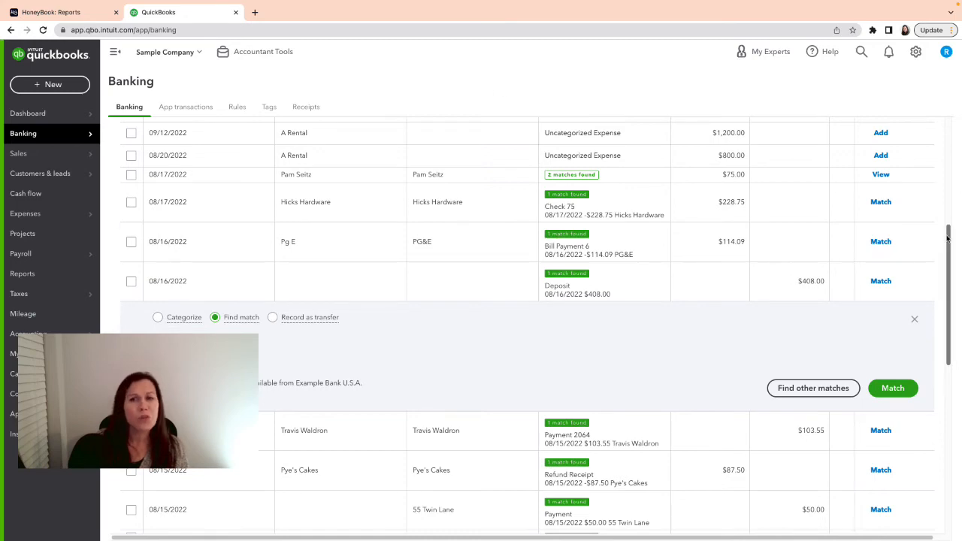
left_click(916, 319)
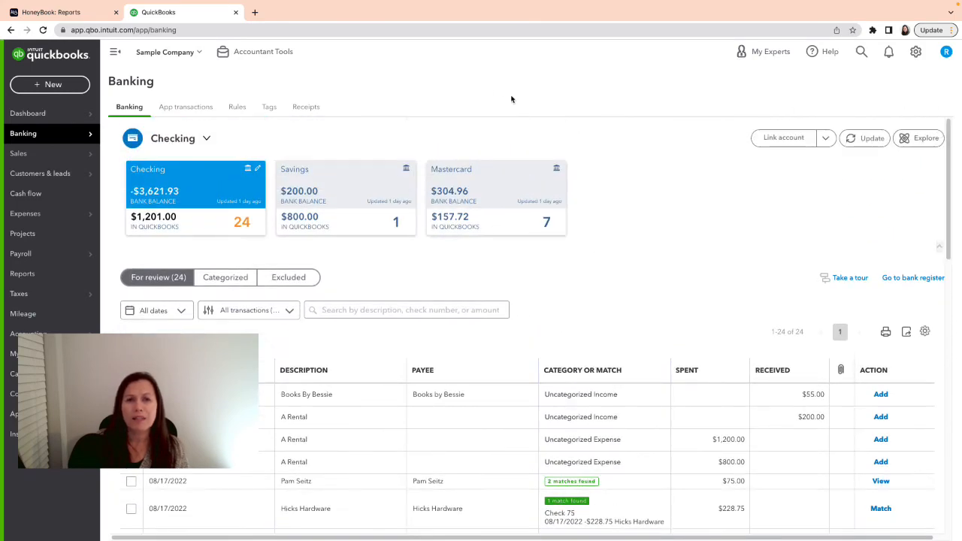